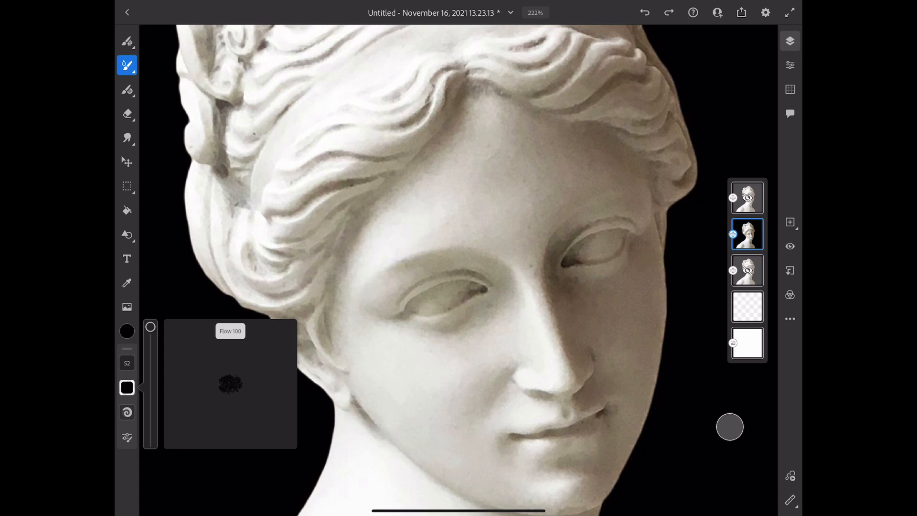
- Set the Oil brush Flow to 100 before repainting the statue
{"action": "left_click", "coordinate": [126, 330]}
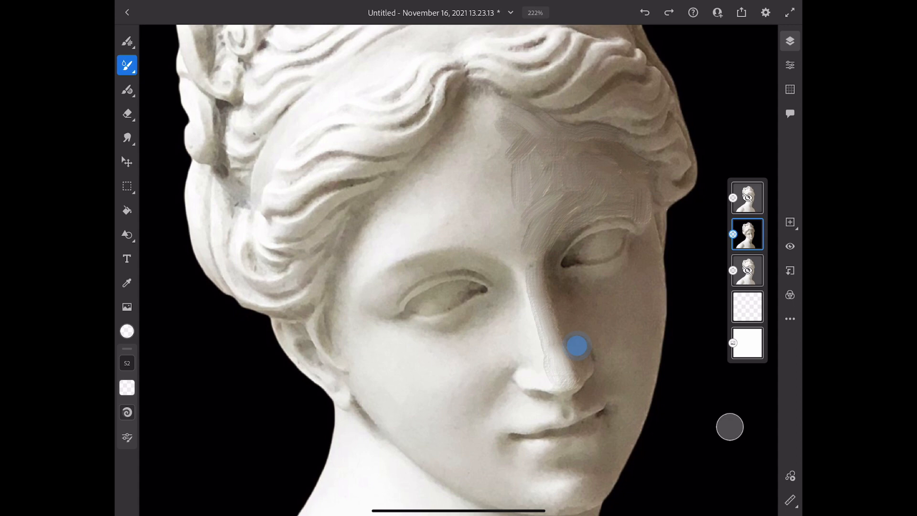
- Smudge the forehead and nose bridge with colorless oil strokes to blend existing colours
{"action": "left_click", "coordinate": [126, 437]}
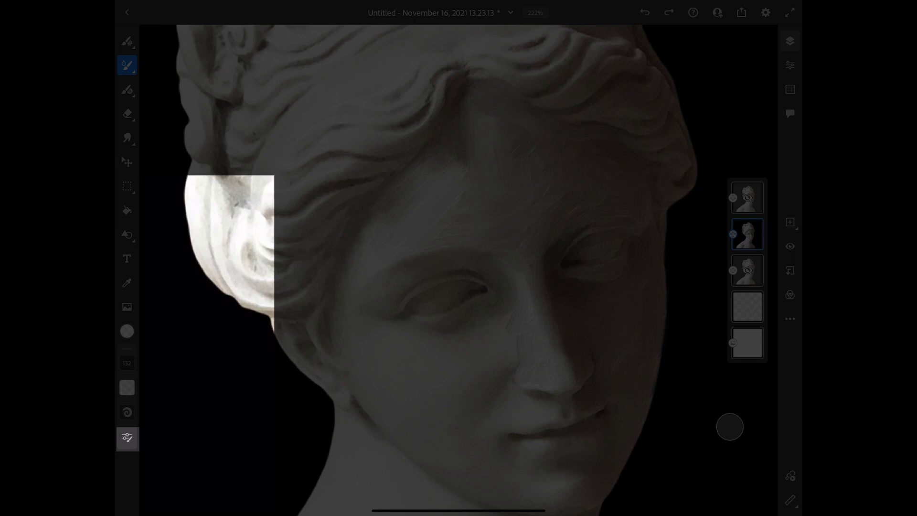